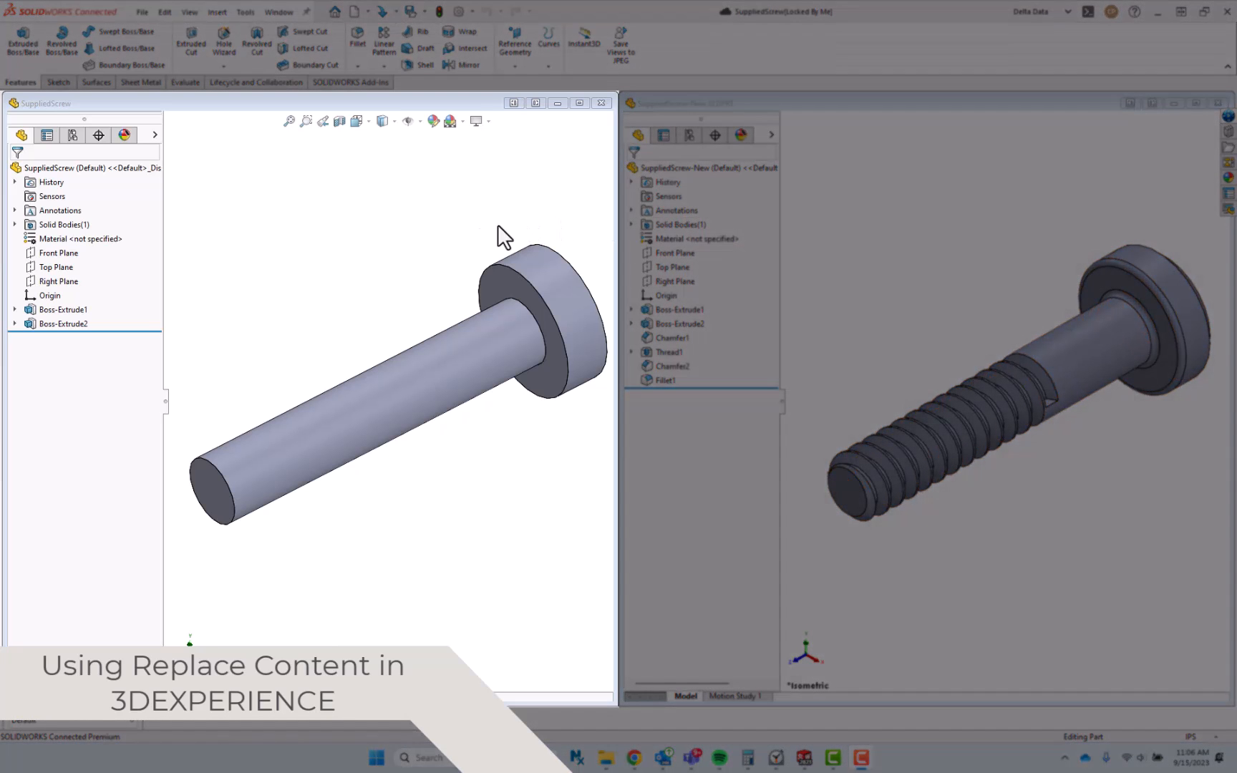
pyautogui.moveTo(441, 255)
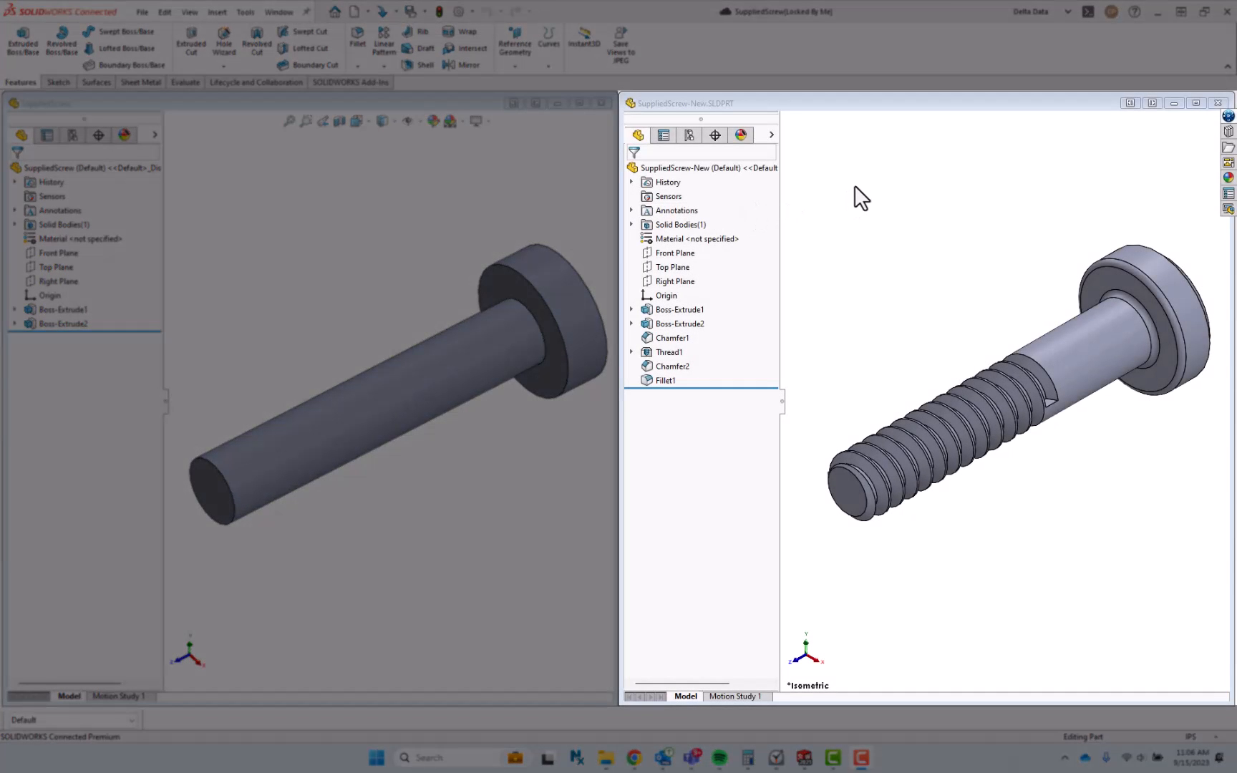
pyautogui.moveTo(889, 189)
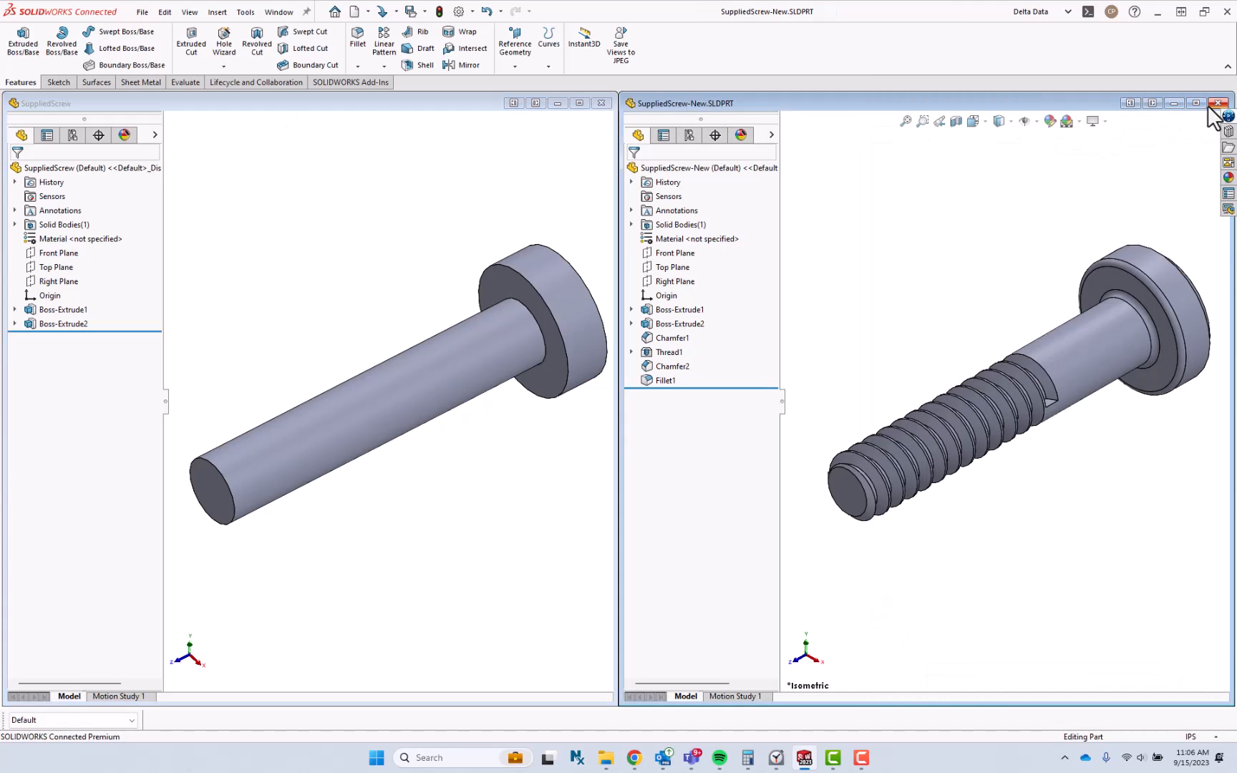
# Close SuppliedScrew-New, maximize SuppliedScrew, and select it in the 3DEXPERIENCE session panel.
pyautogui.click(1217, 103)
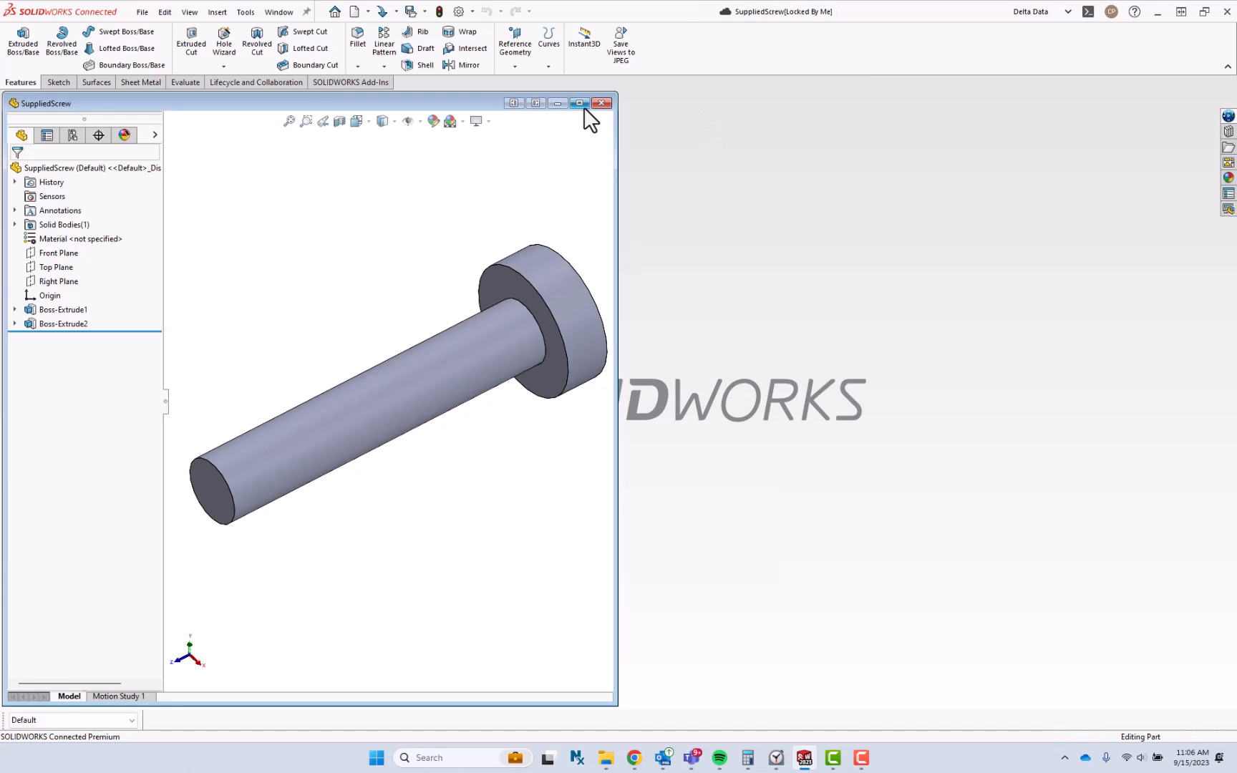
pyautogui.click(579, 103)
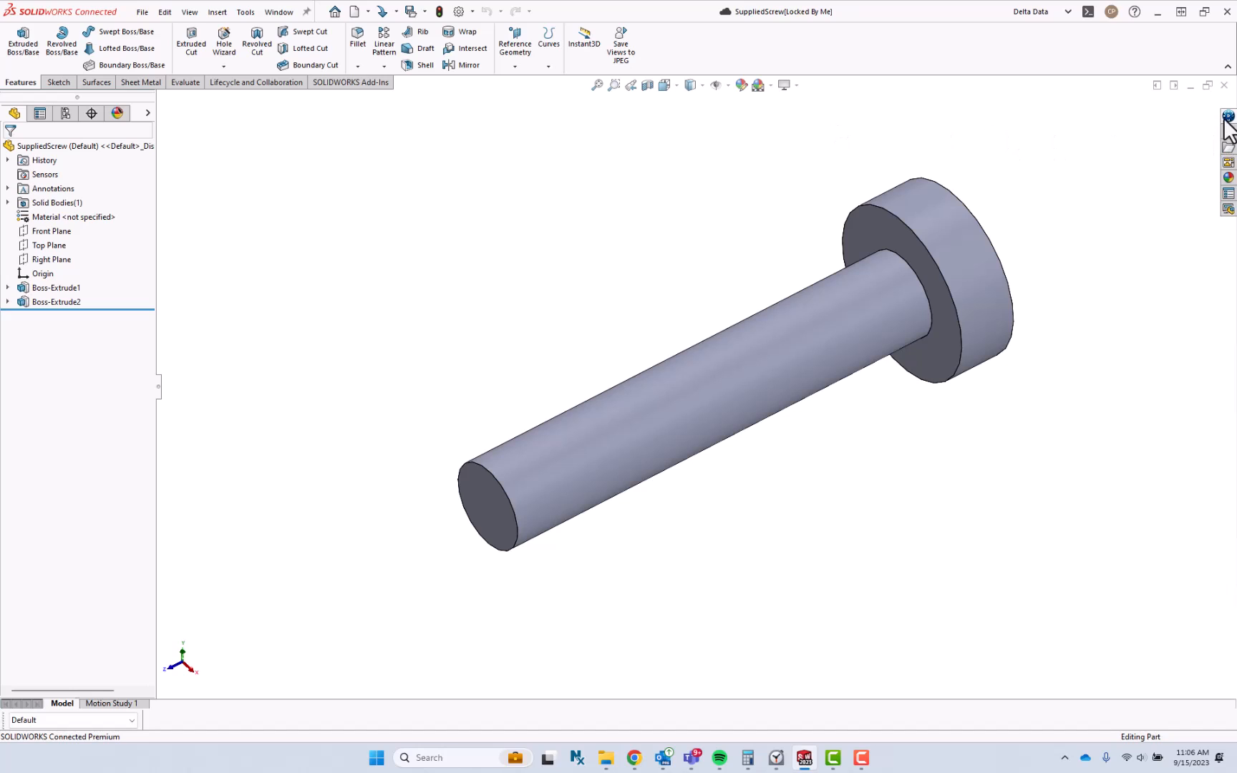
pyautogui.click(1227, 117)
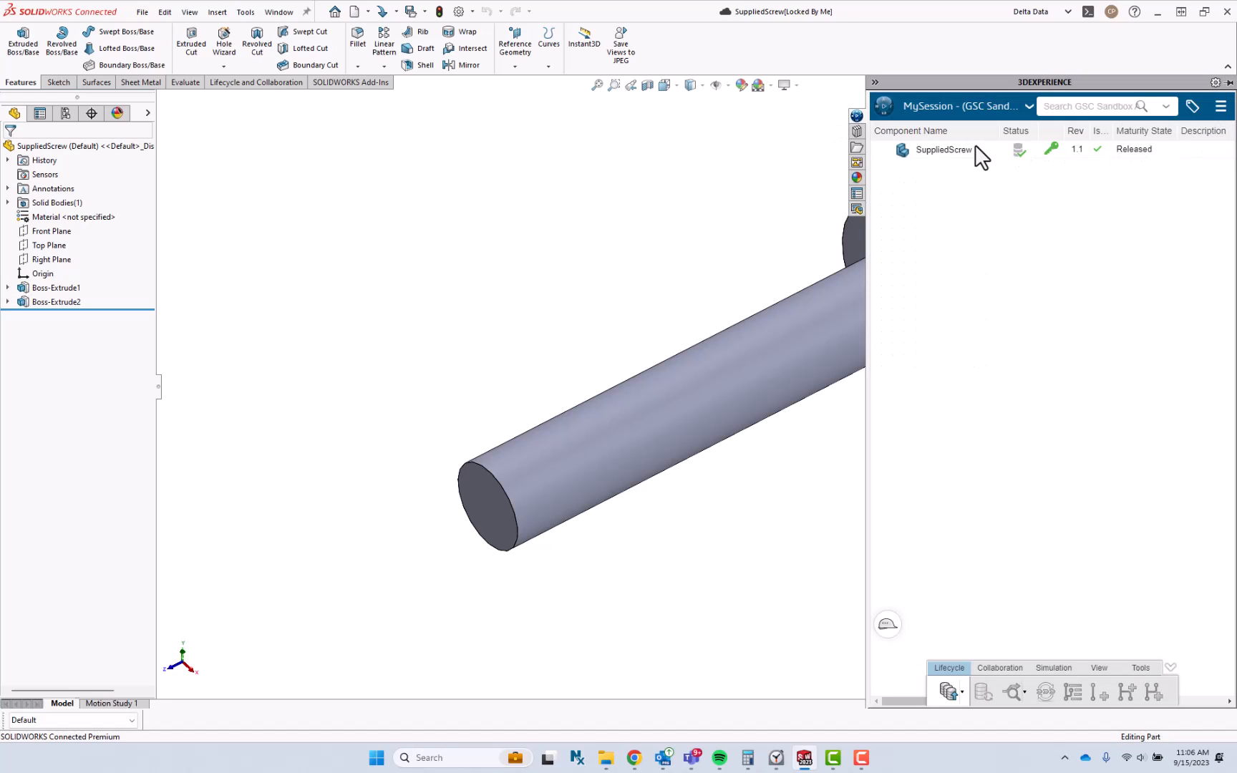
pyautogui.click(944, 148)
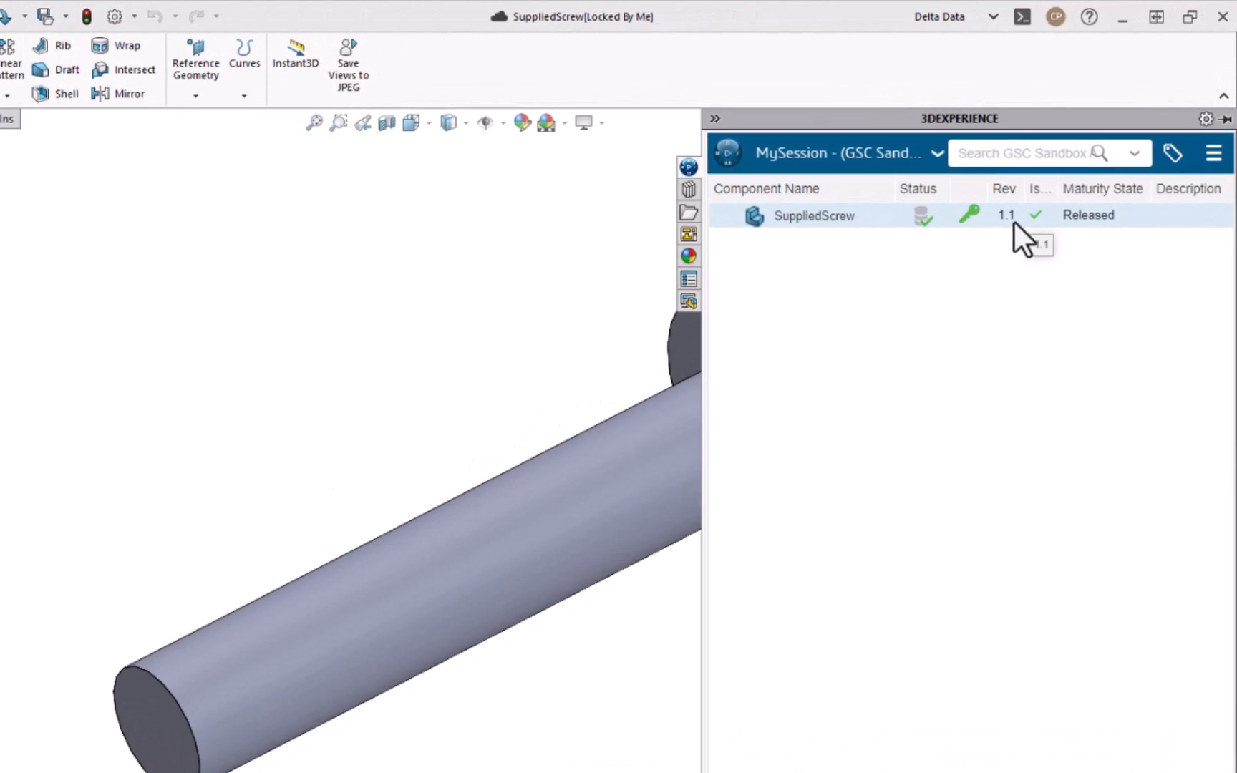
pyautogui.moveTo(970, 214)
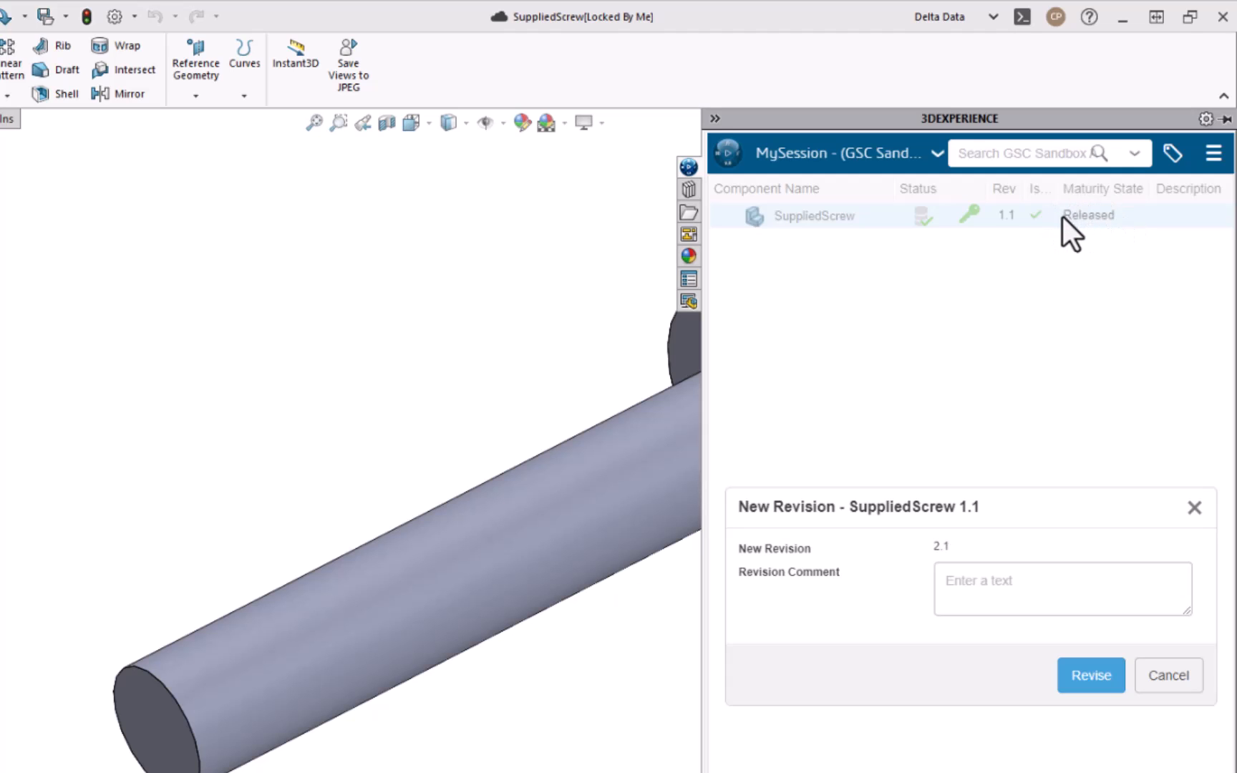
pyautogui.moveTo(1035, 426)
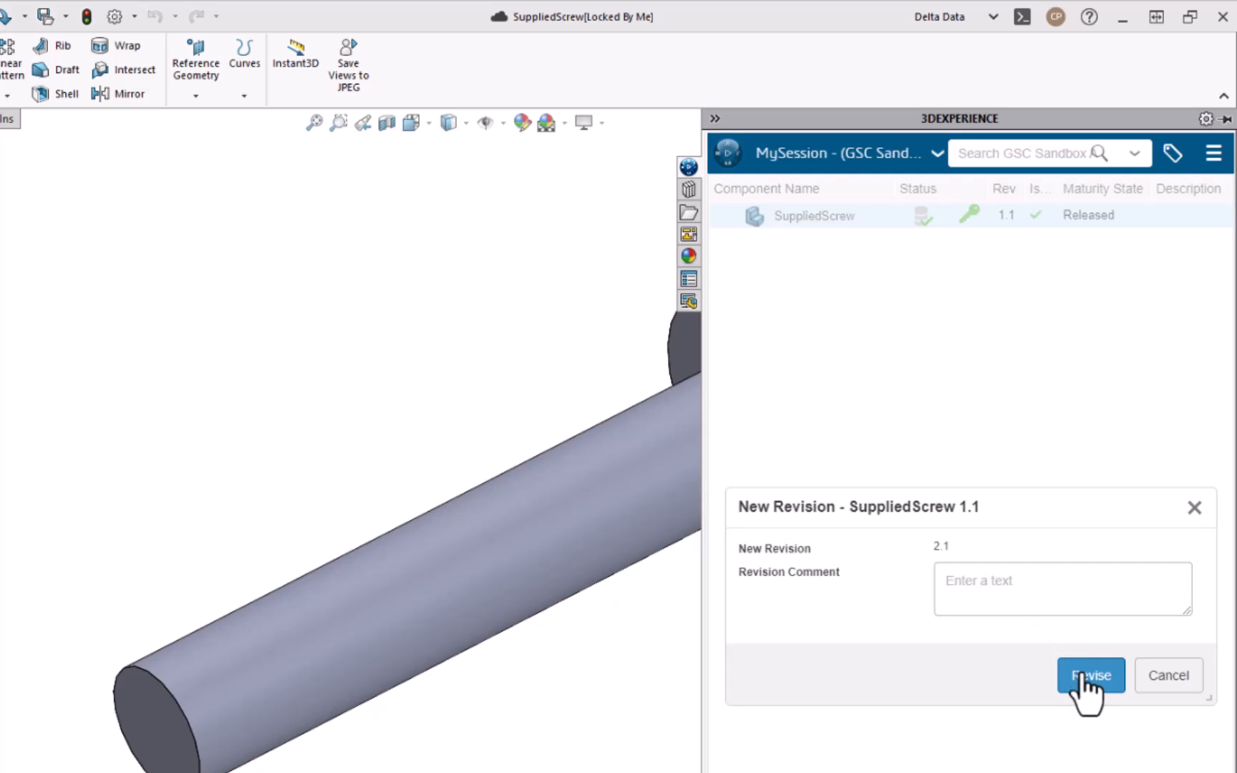
# Revise SuppliedScrew from 1.1 to revision 2.1 and dismiss the success notification.
pyautogui.click(1091, 675)
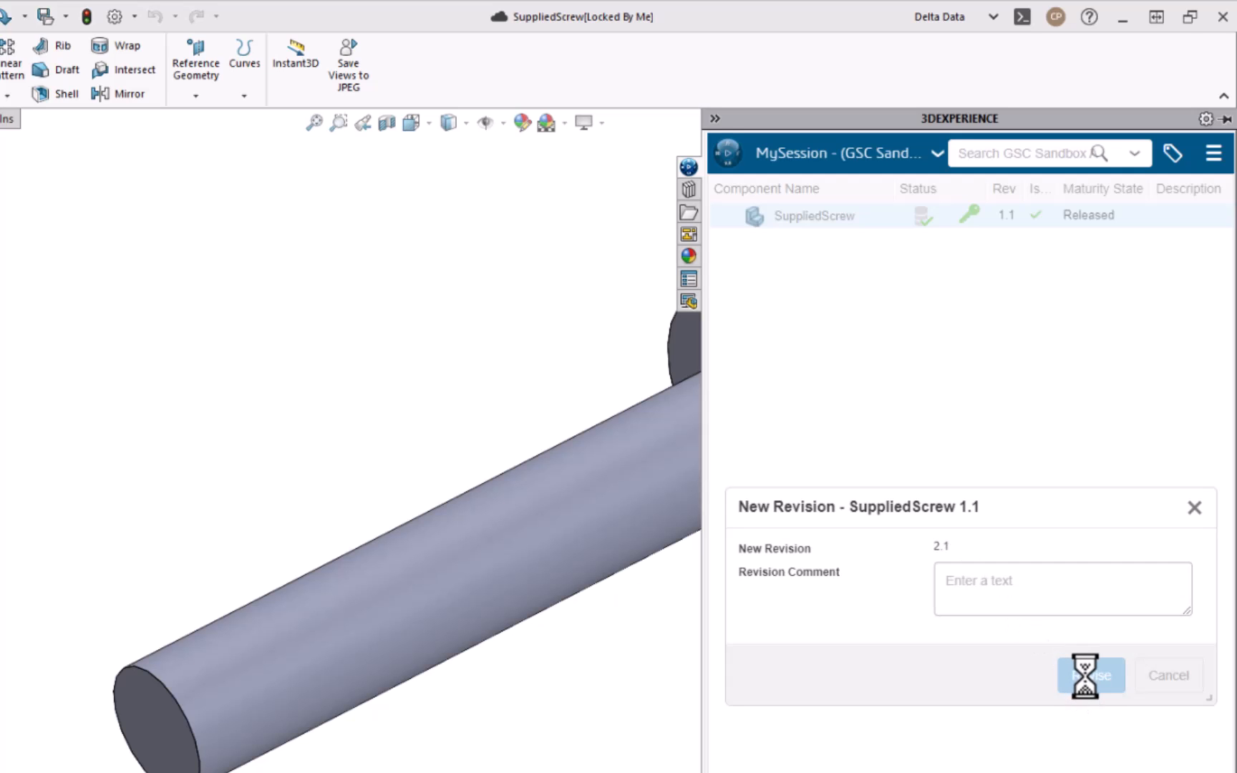
pyautogui.click(1091, 675)
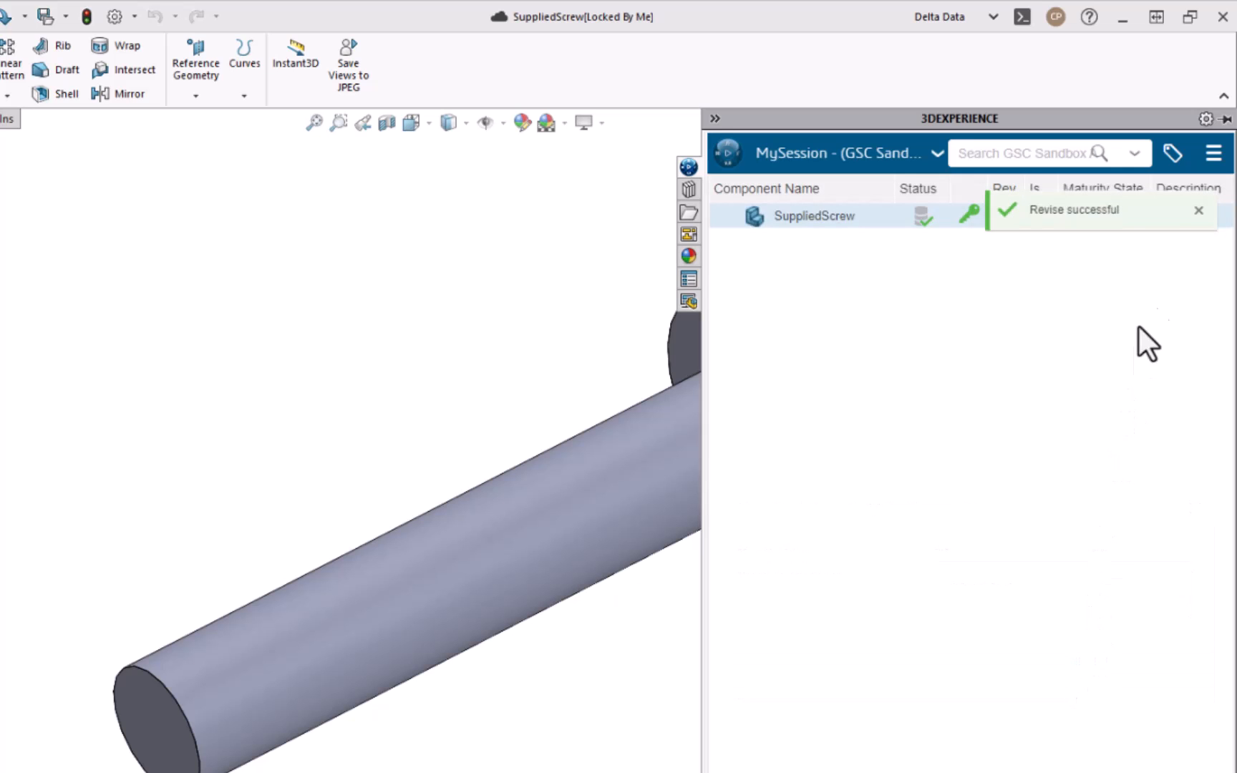
pyautogui.click(1198, 209)
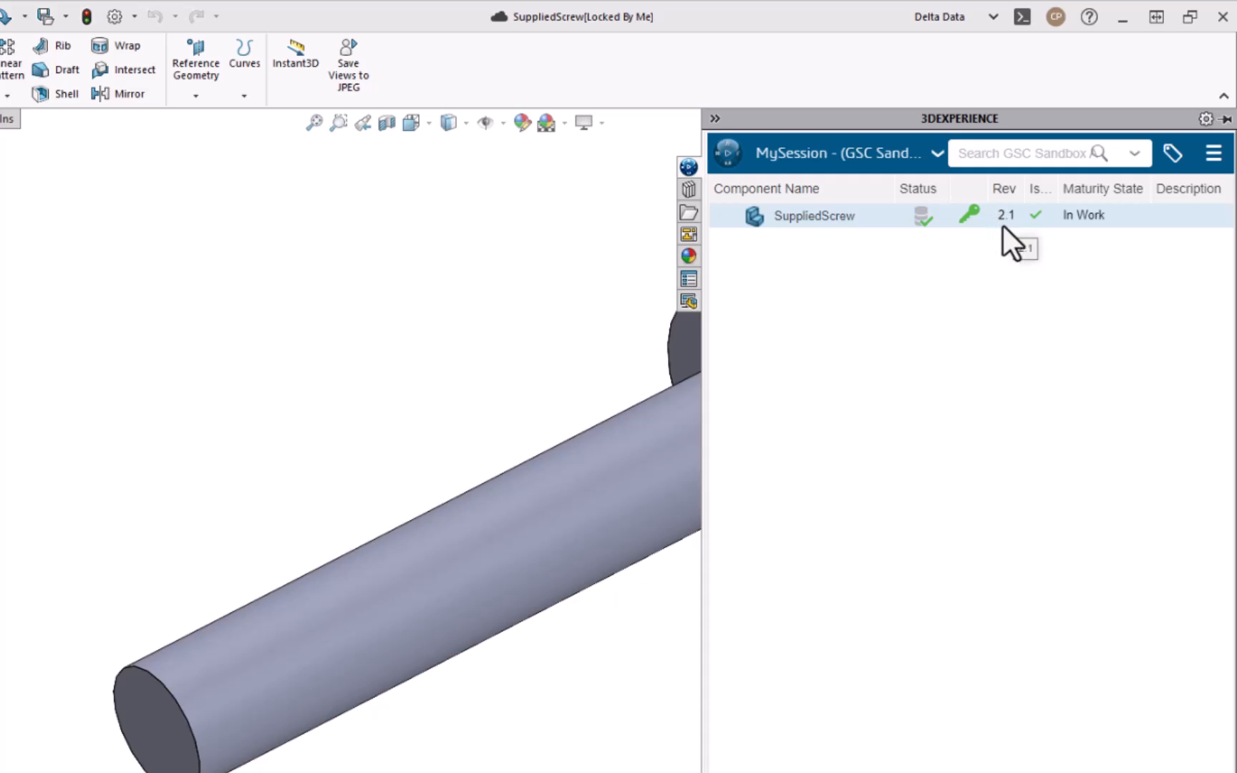
pyautogui.moveTo(1037, 237)
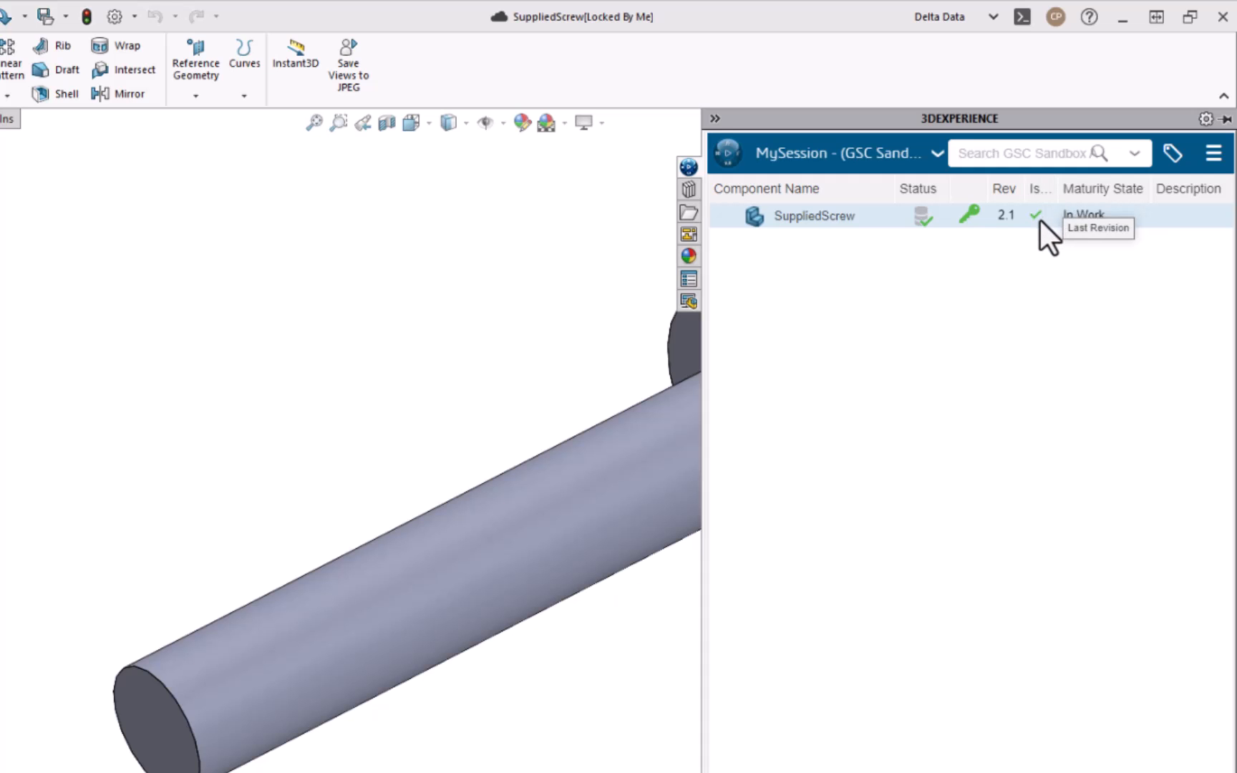
pyautogui.rightClick(816, 216)
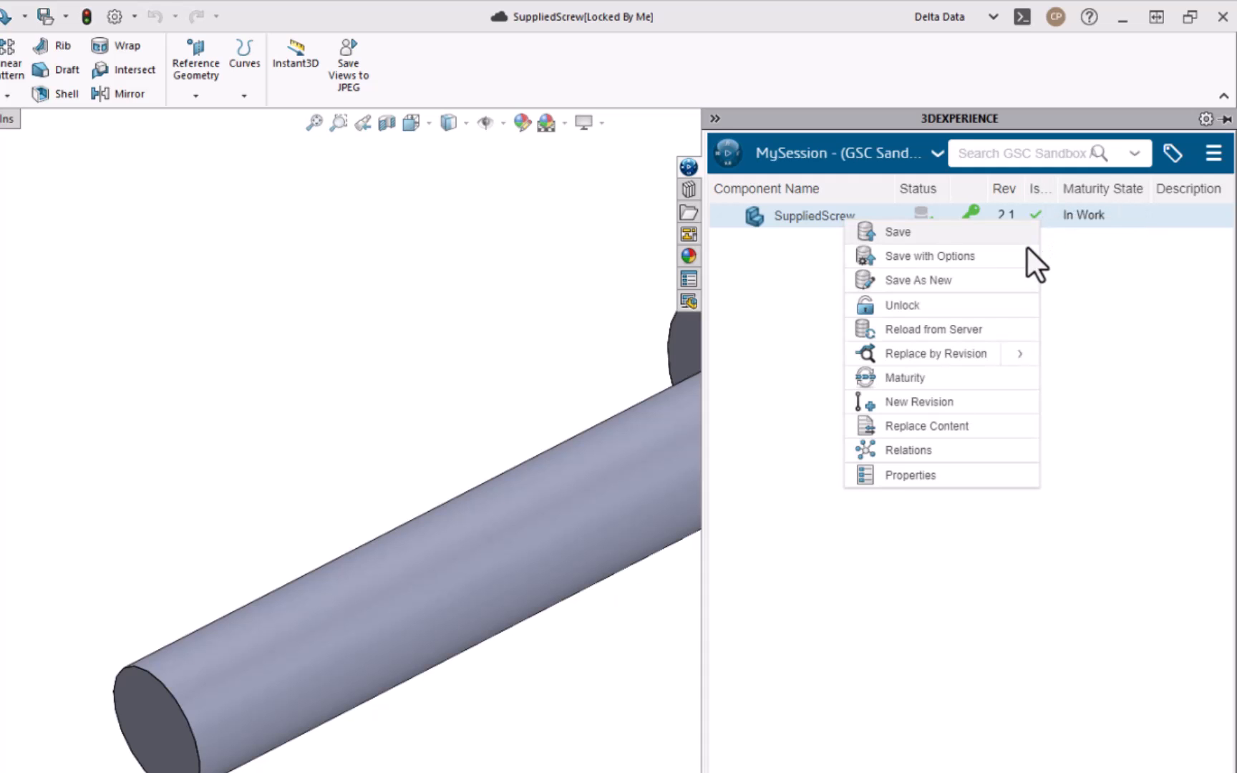
pyautogui.moveTo(936, 353)
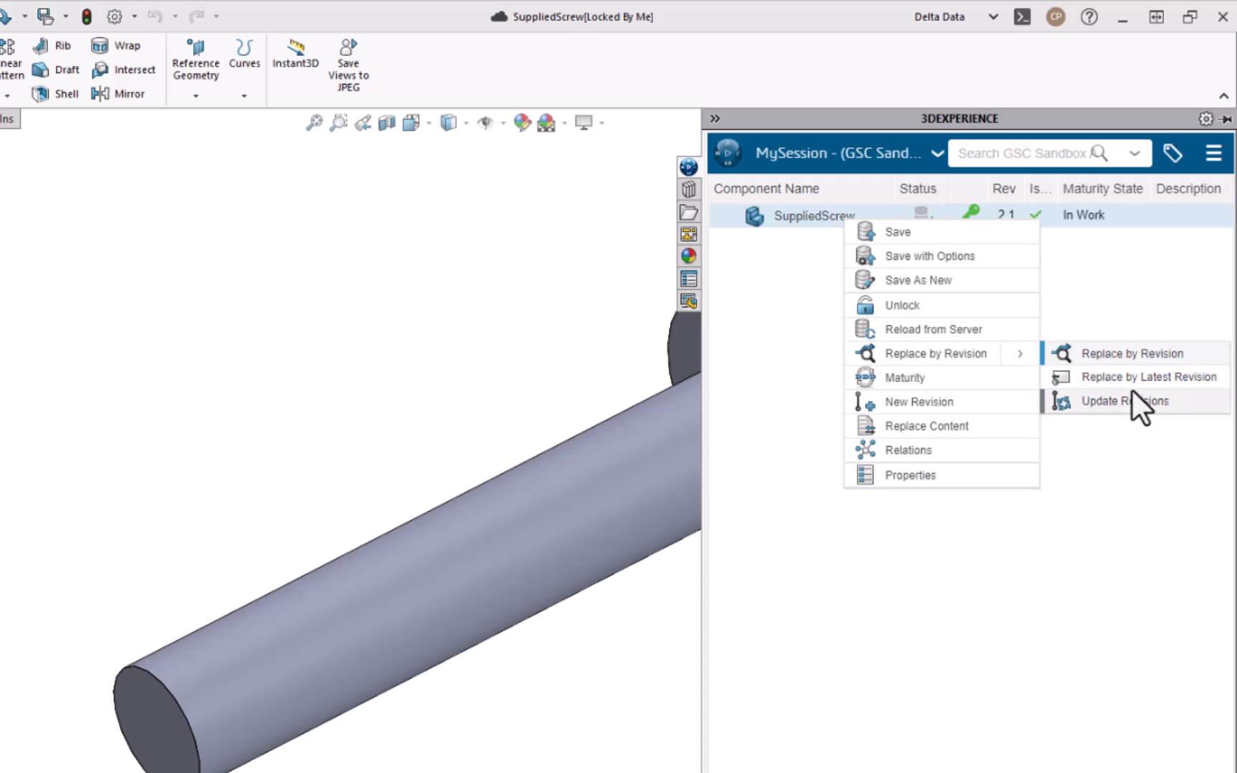
pyautogui.click(1124, 401)
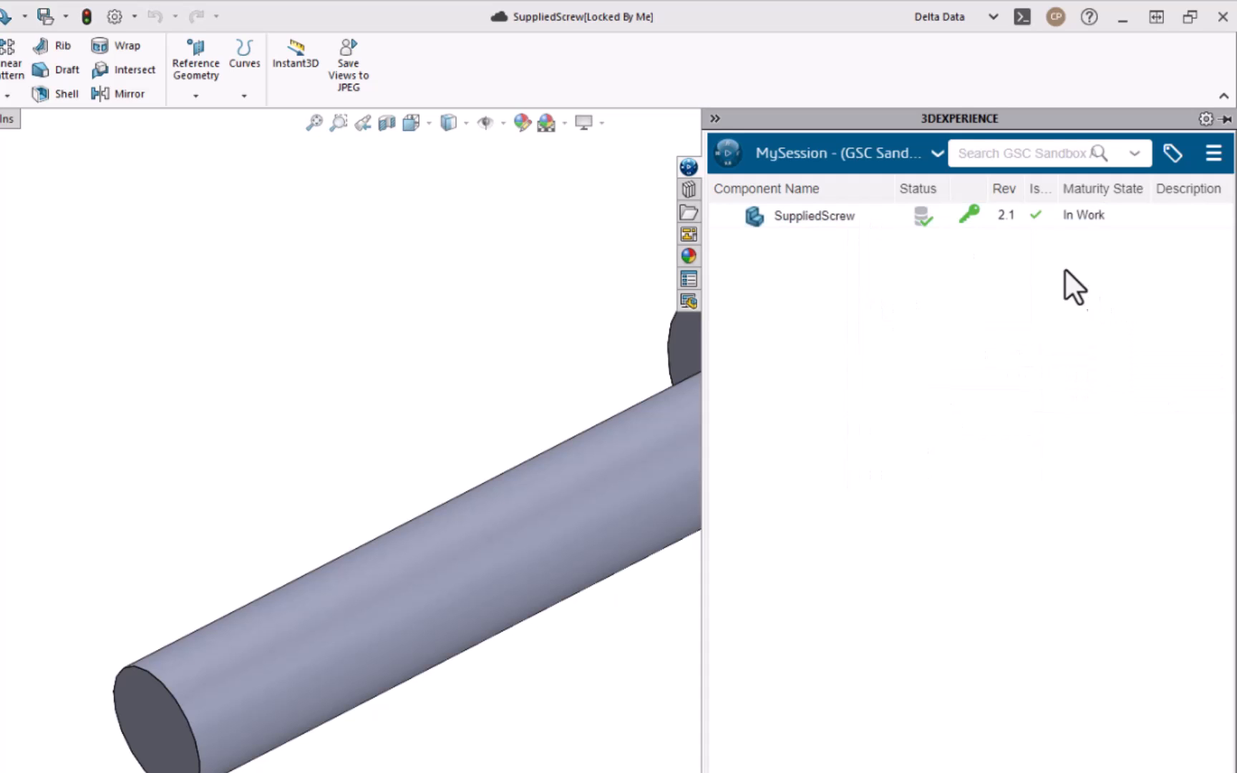
pyautogui.moveTo(1007, 240)
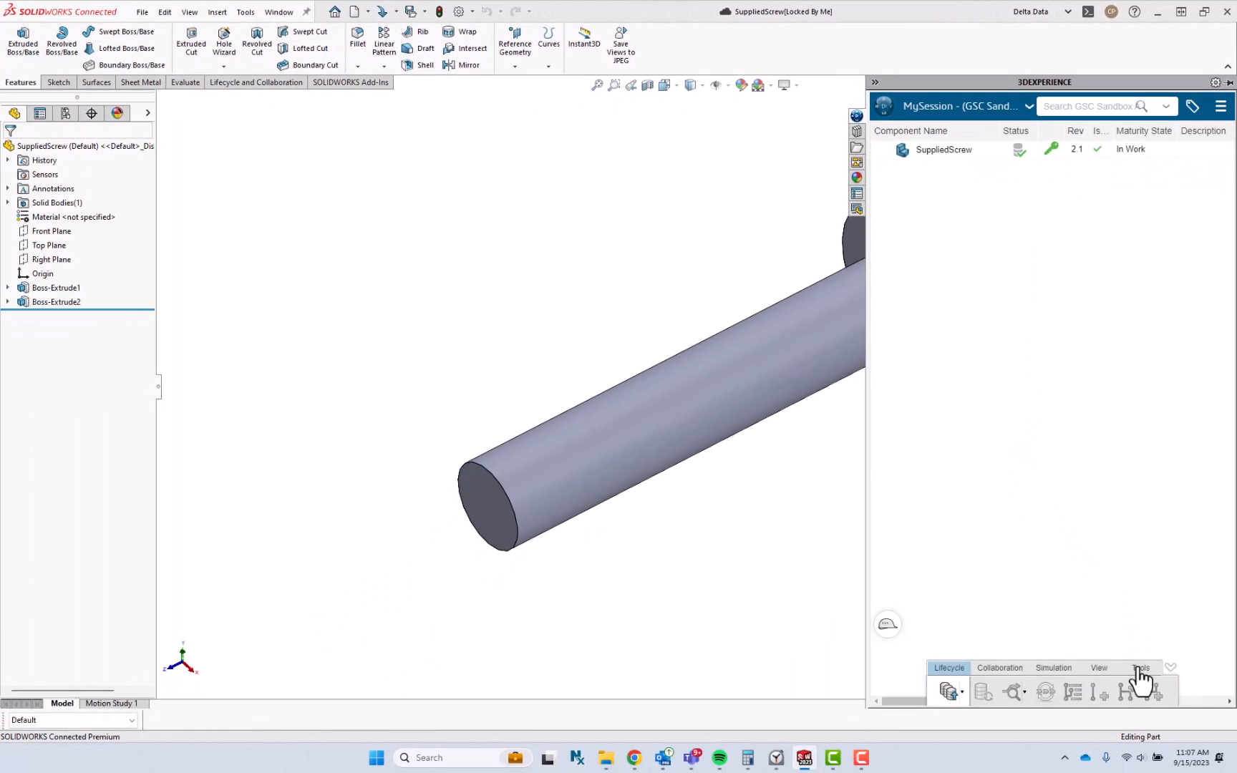
# Replace SuppliedScrew's content with SuppliedScrew-New.SLDPRT from the RevTest folder.
pyautogui.click(1139, 667)
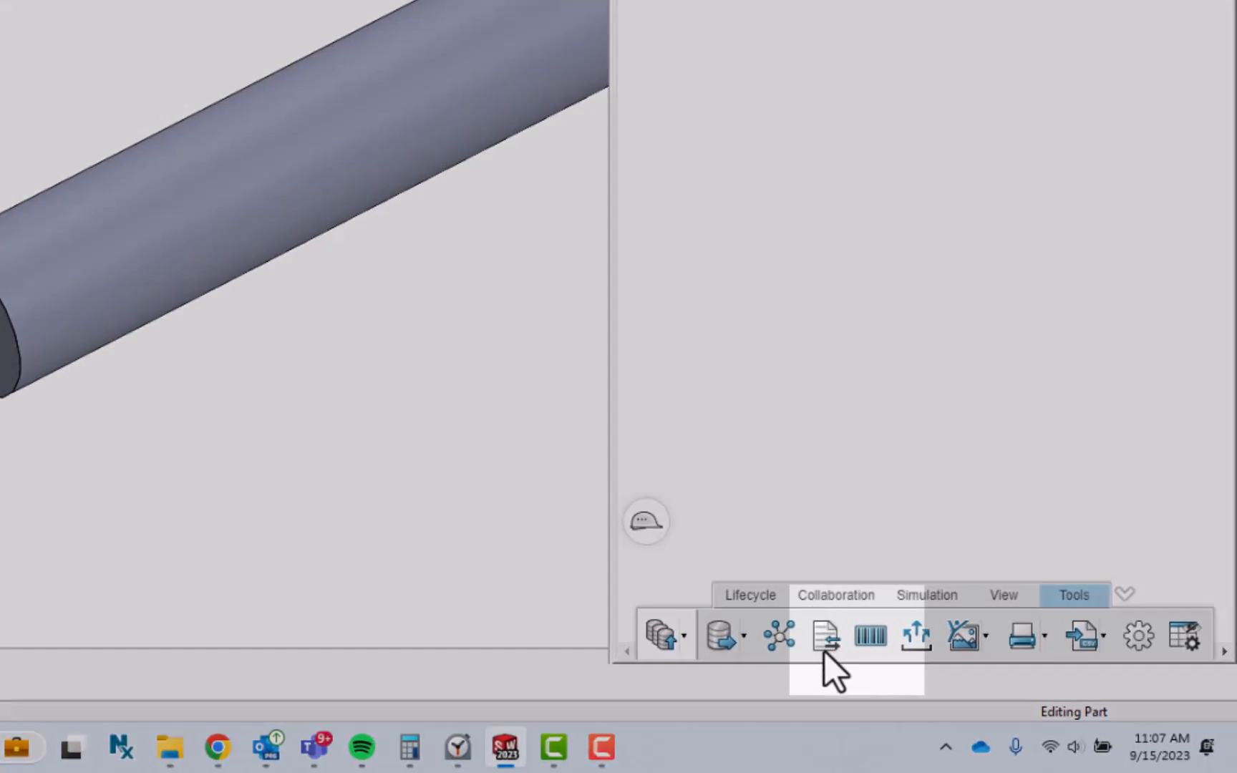
pyautogui.moveTo(827, 635)
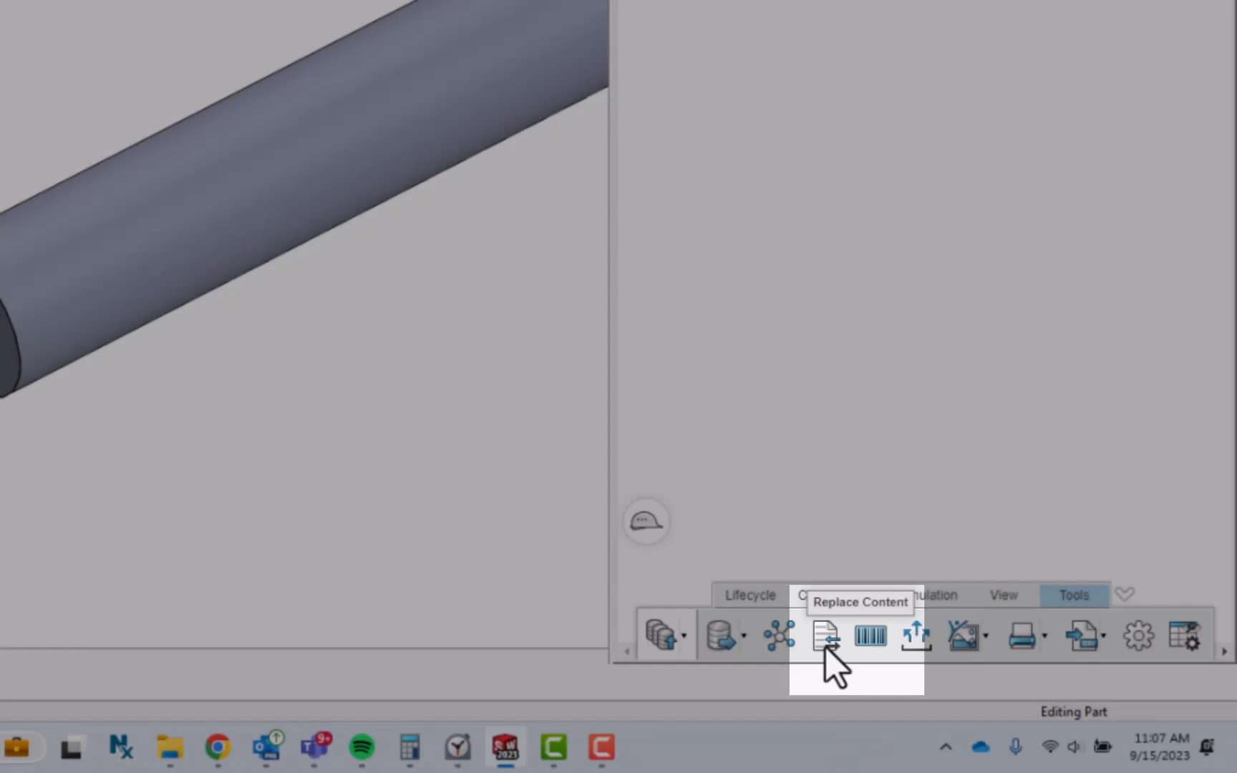
pyautogui.click(829, 635)
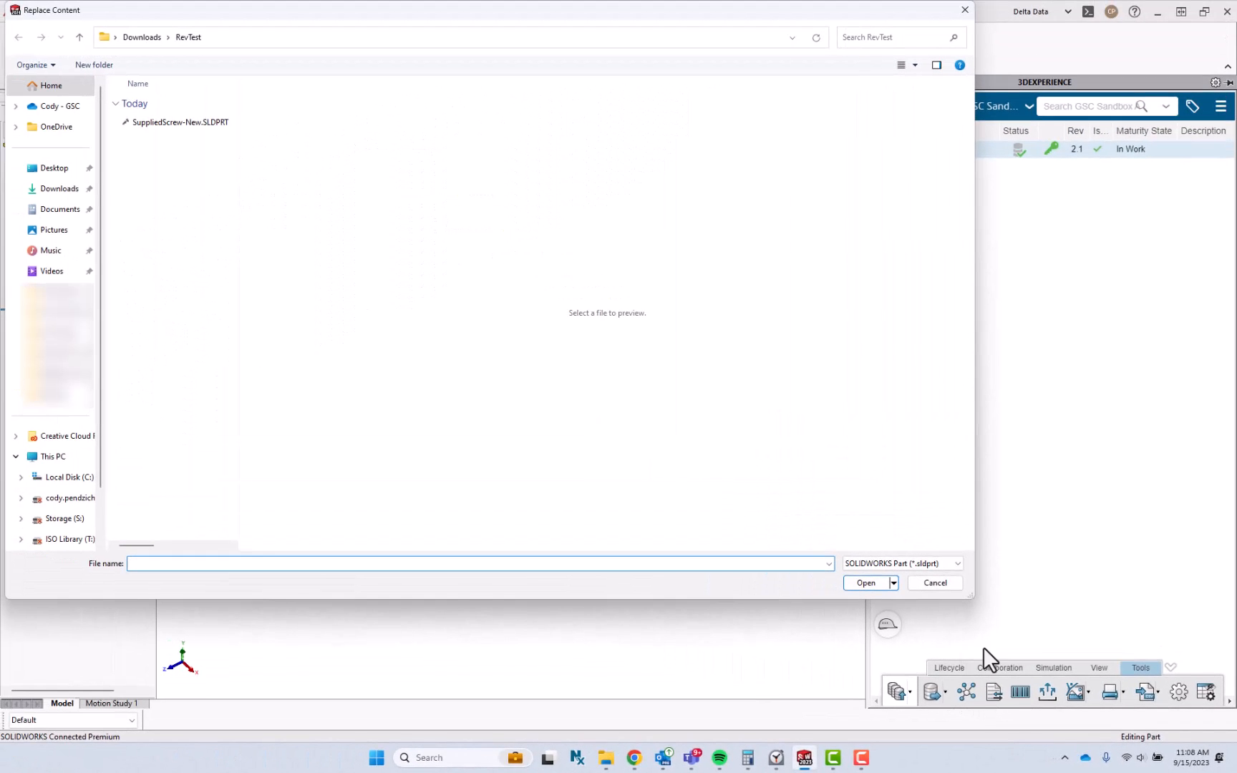
pyautogui.moveTo(288, 23)
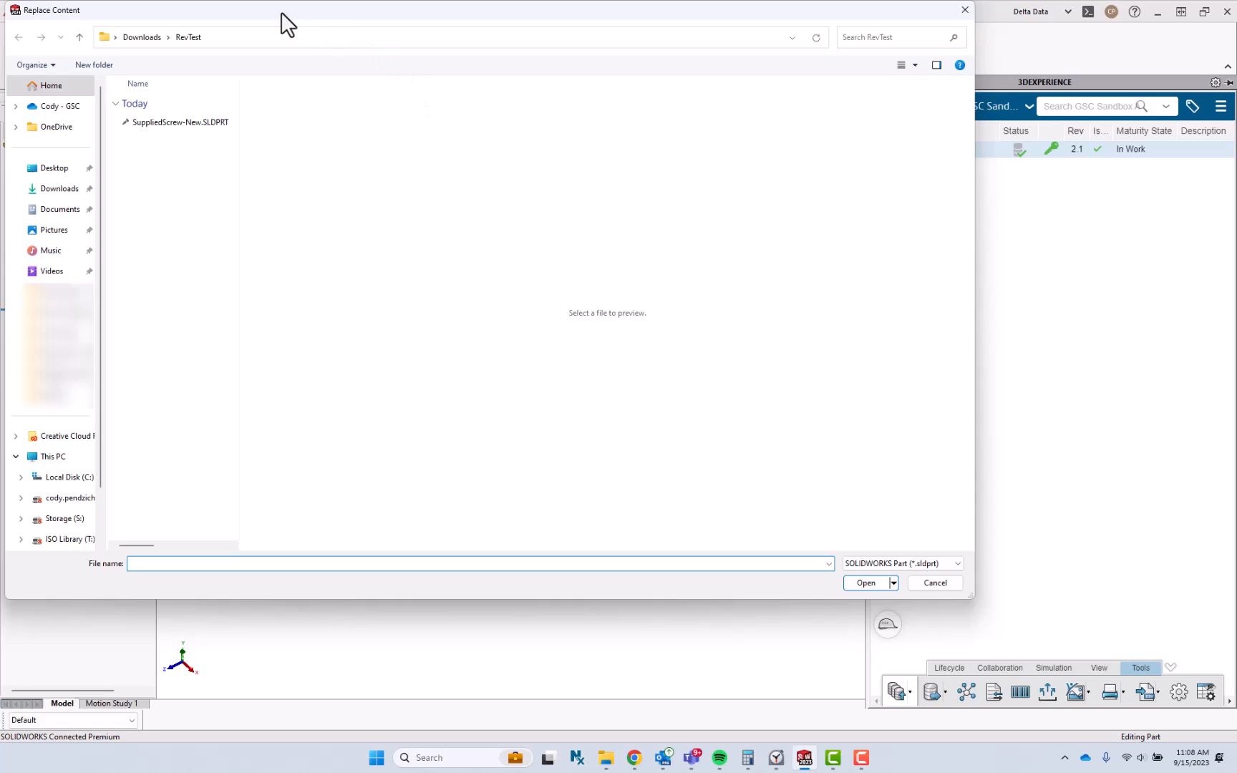
pyautogui.click(179, 122)
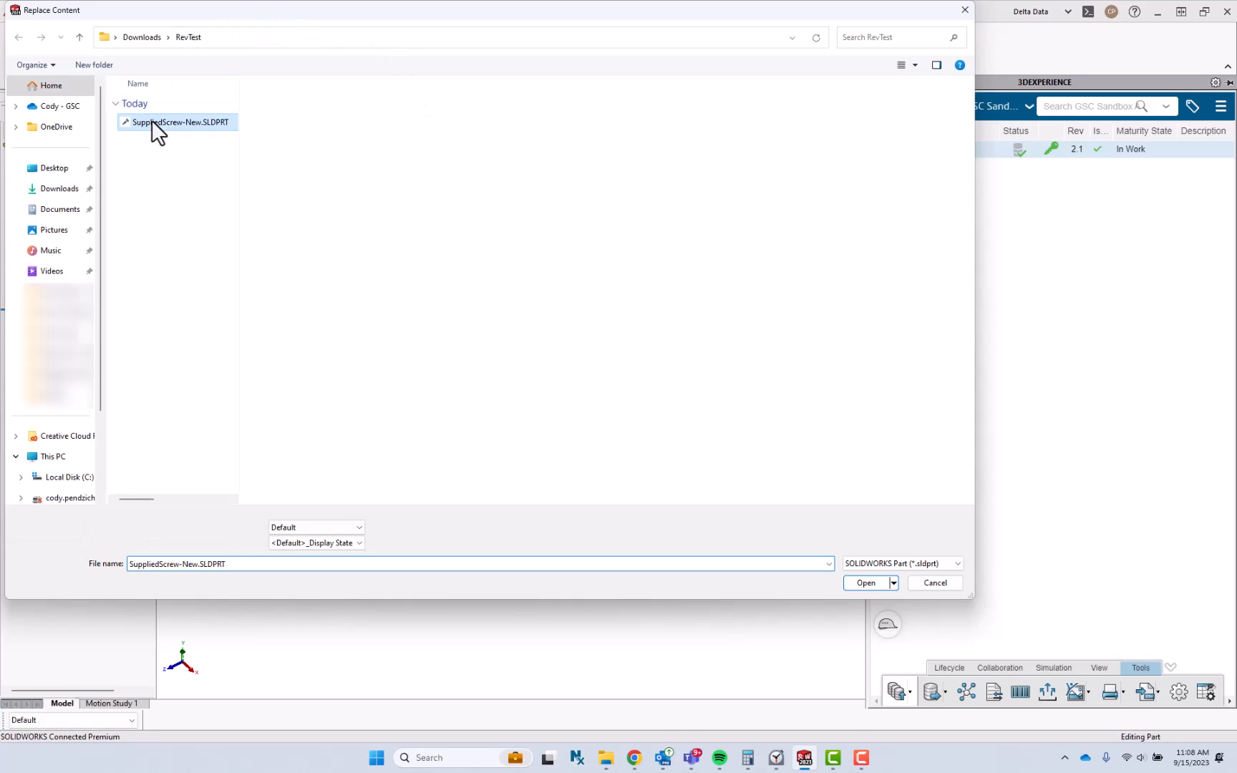
pyautogui.click(179, 122)
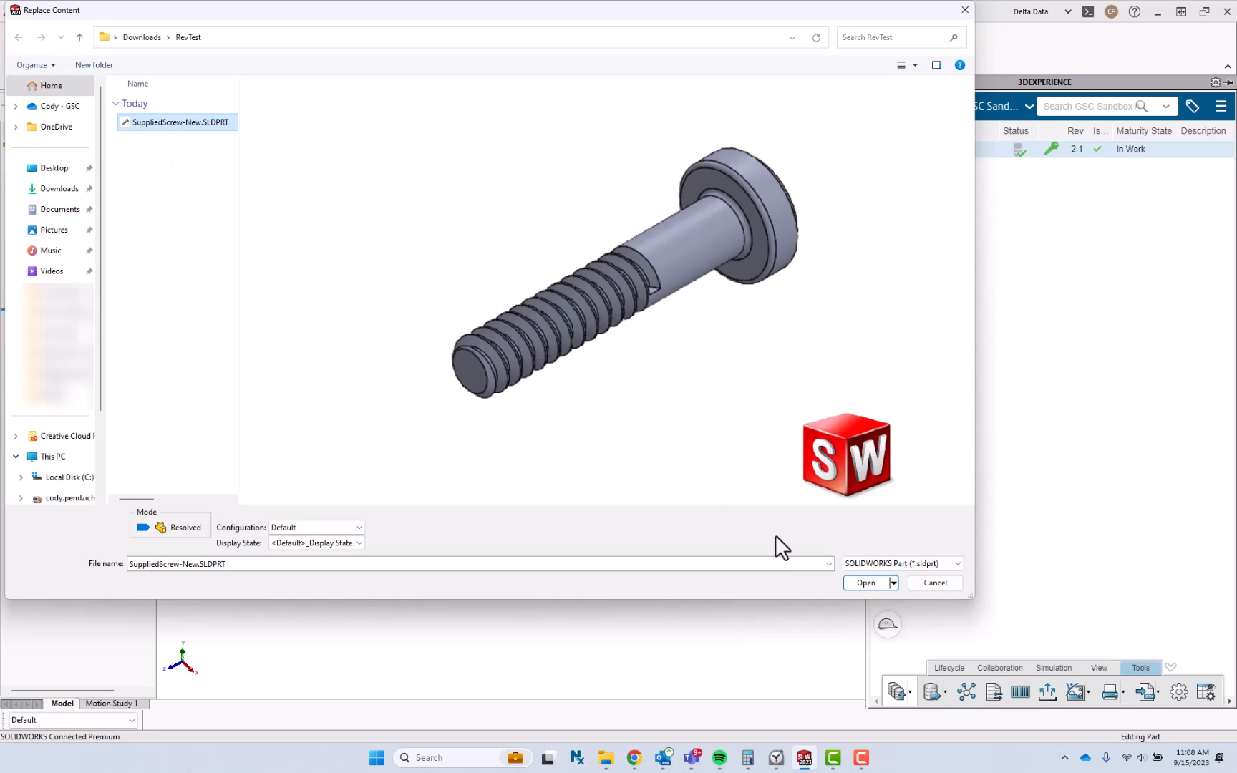
pyautogui.click(866, 582)
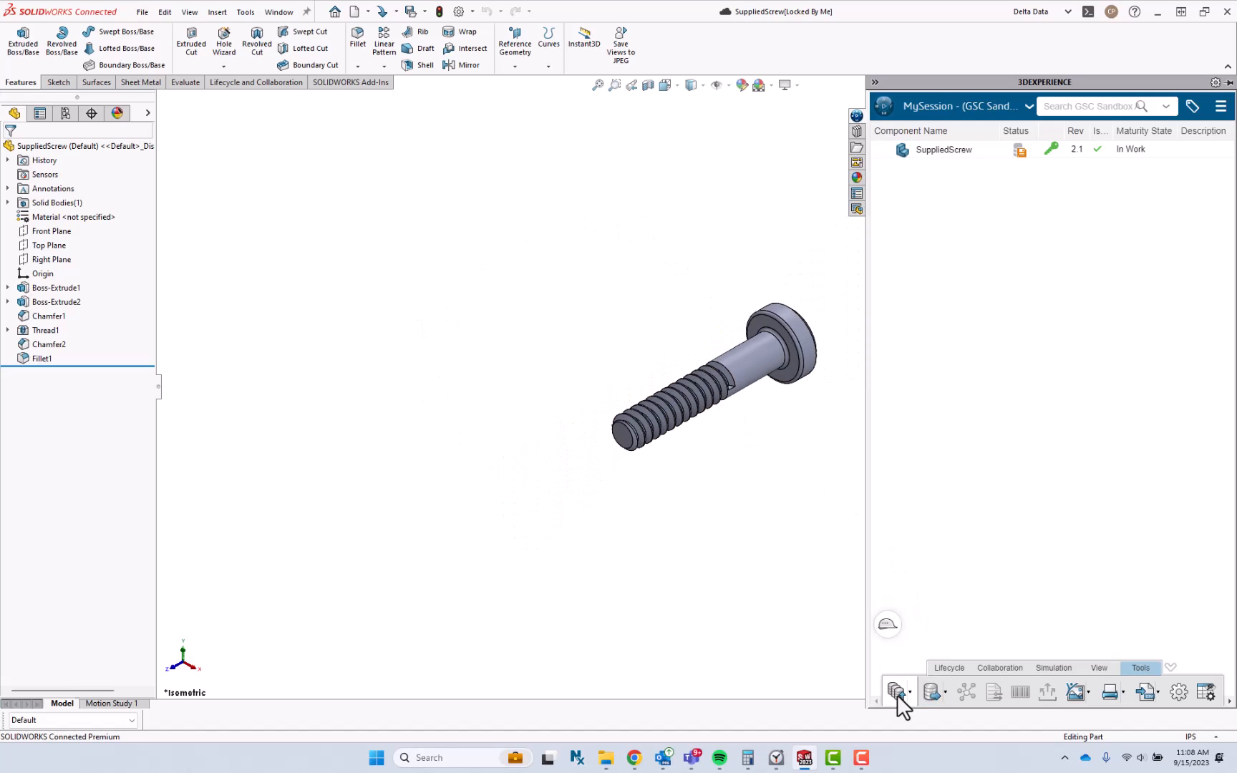
# Save SuppliedScrew revision 2.1 to 3DEXPERIENCE with a supplier-update revision comment.
pyautogui.click(897, 692)
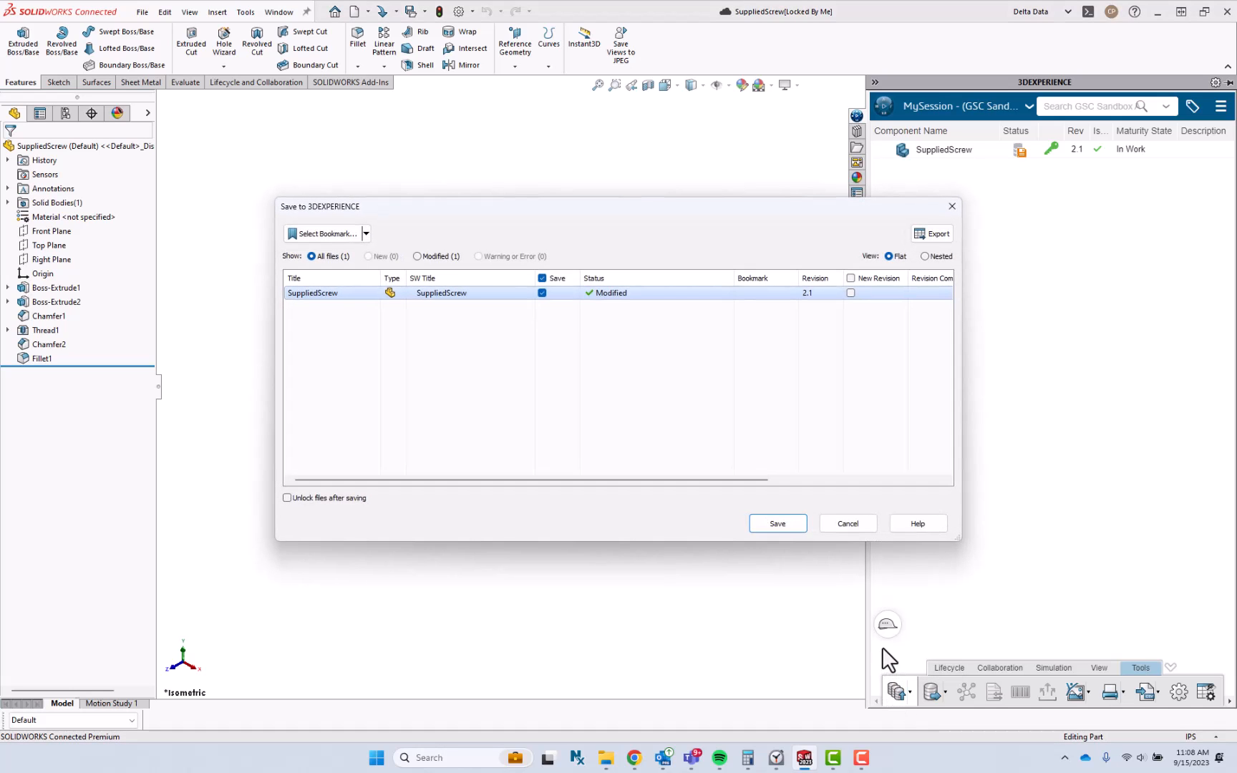
pyautogui.moveTo(810, 315)
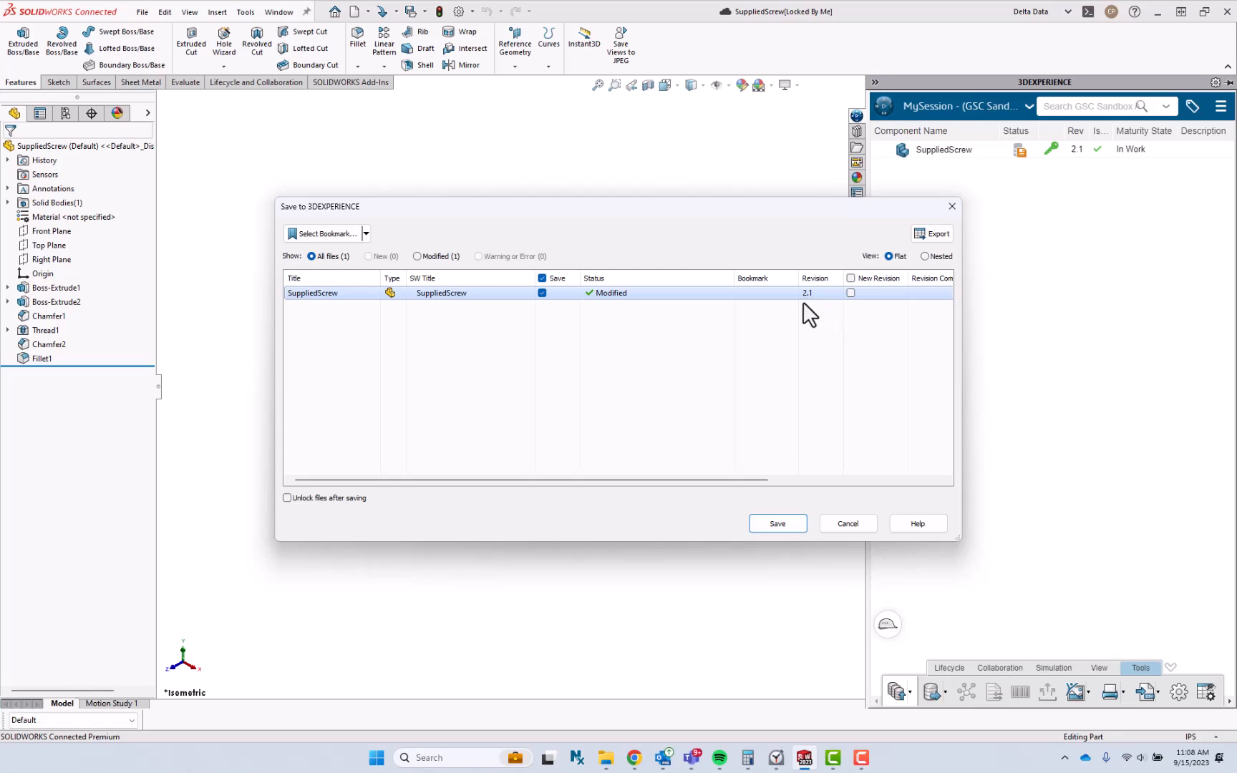
pyautogui.moveTo(806, 308)
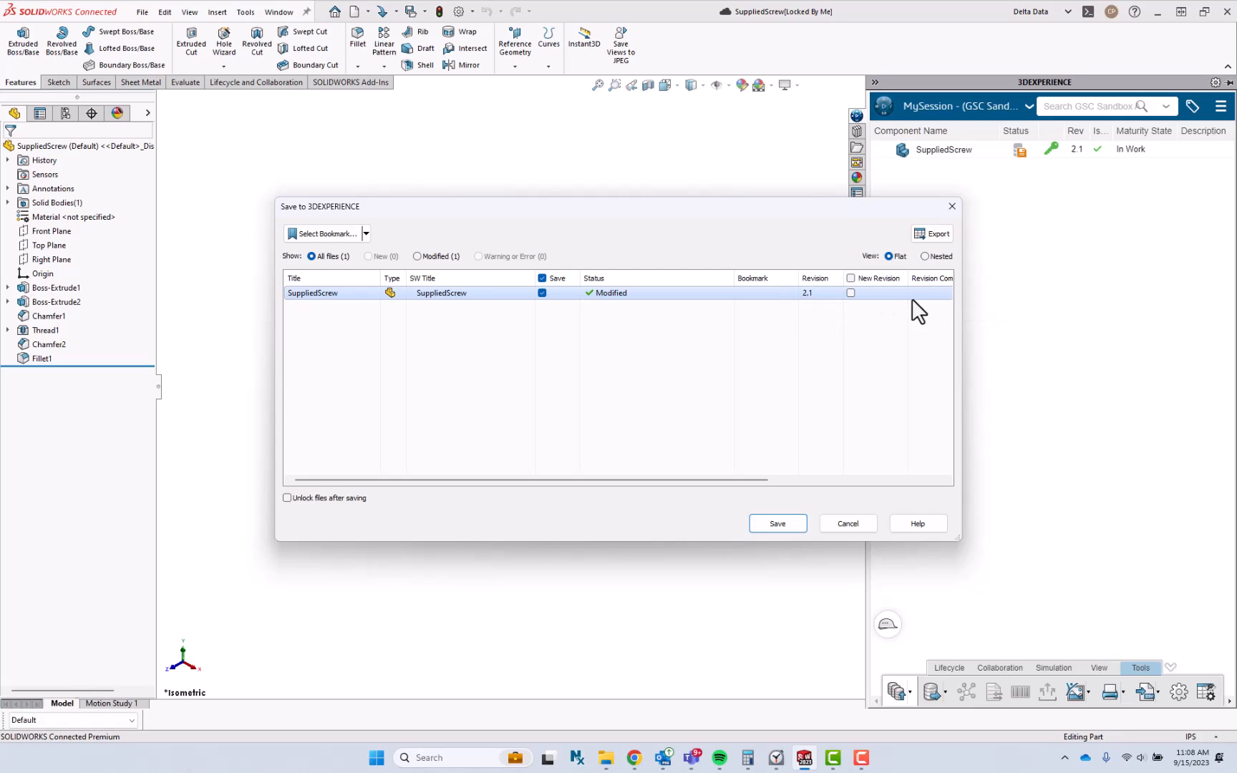
pyautogui.click(930, 293)
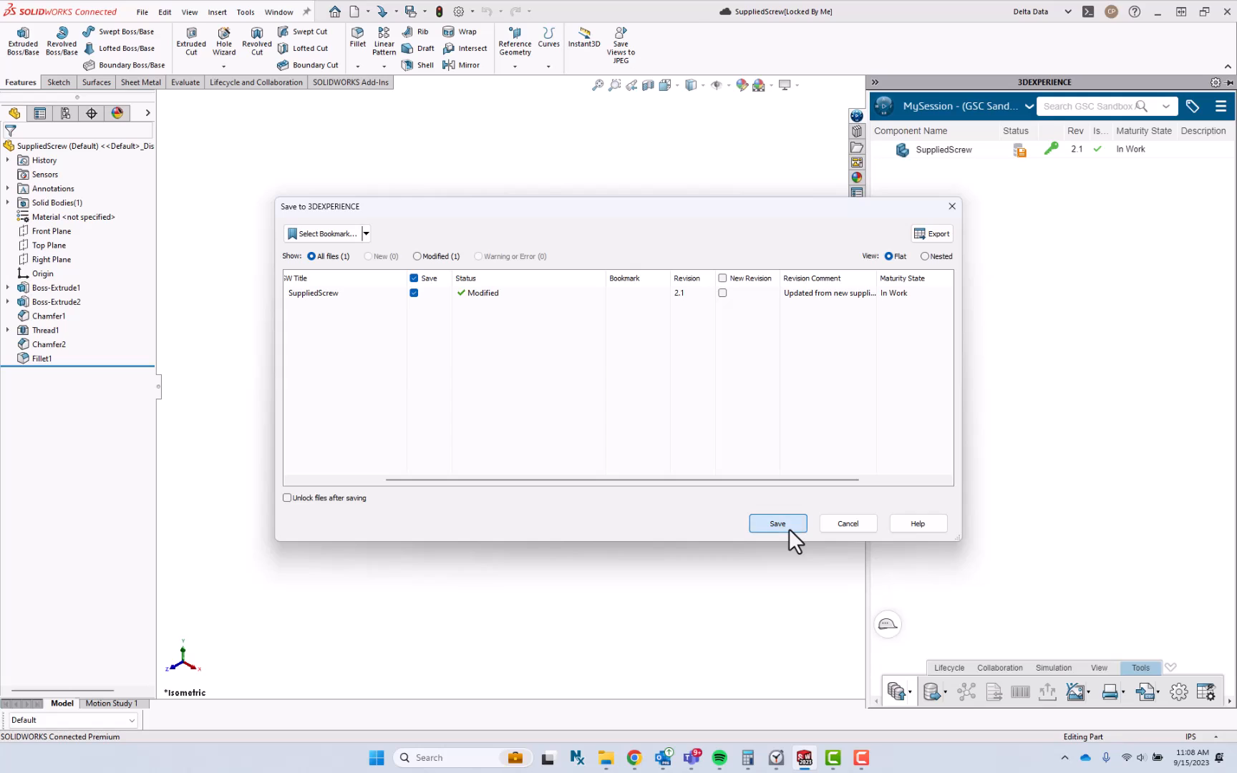
pyautogui.click(775, 523)
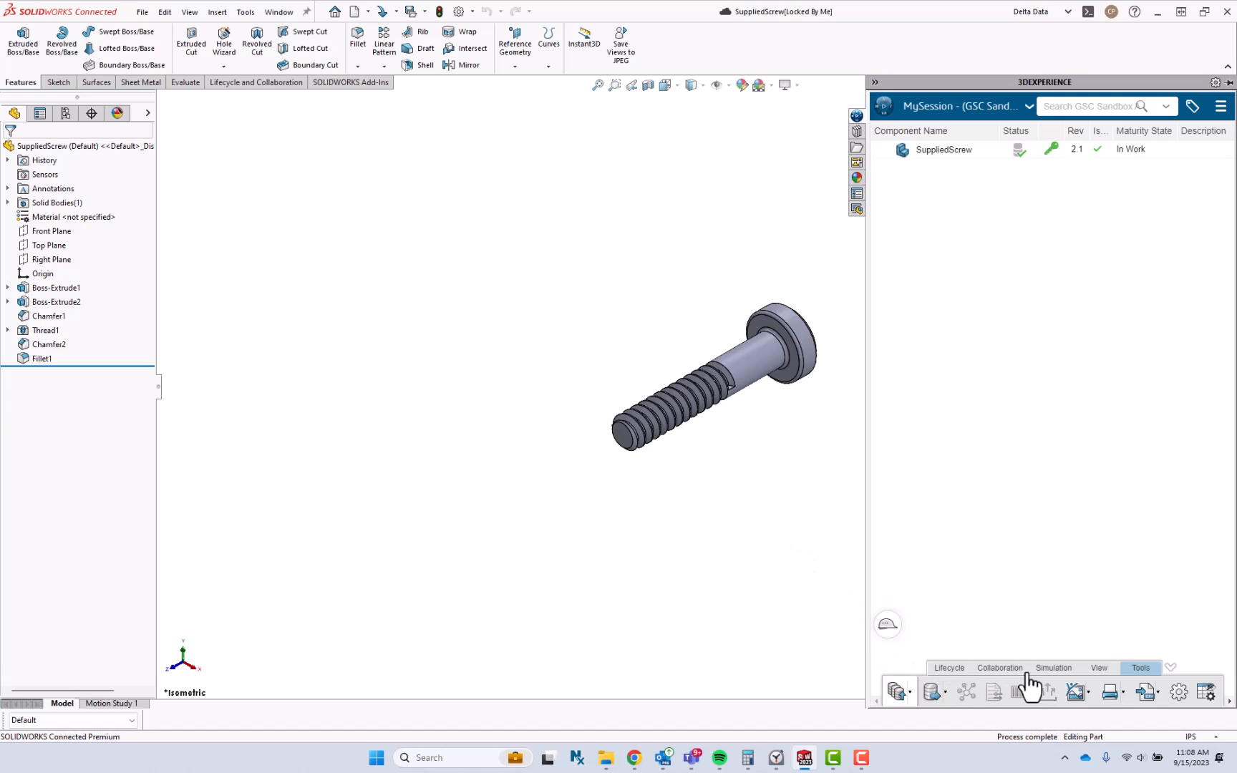
pyautogui.rightClick(944, 149)
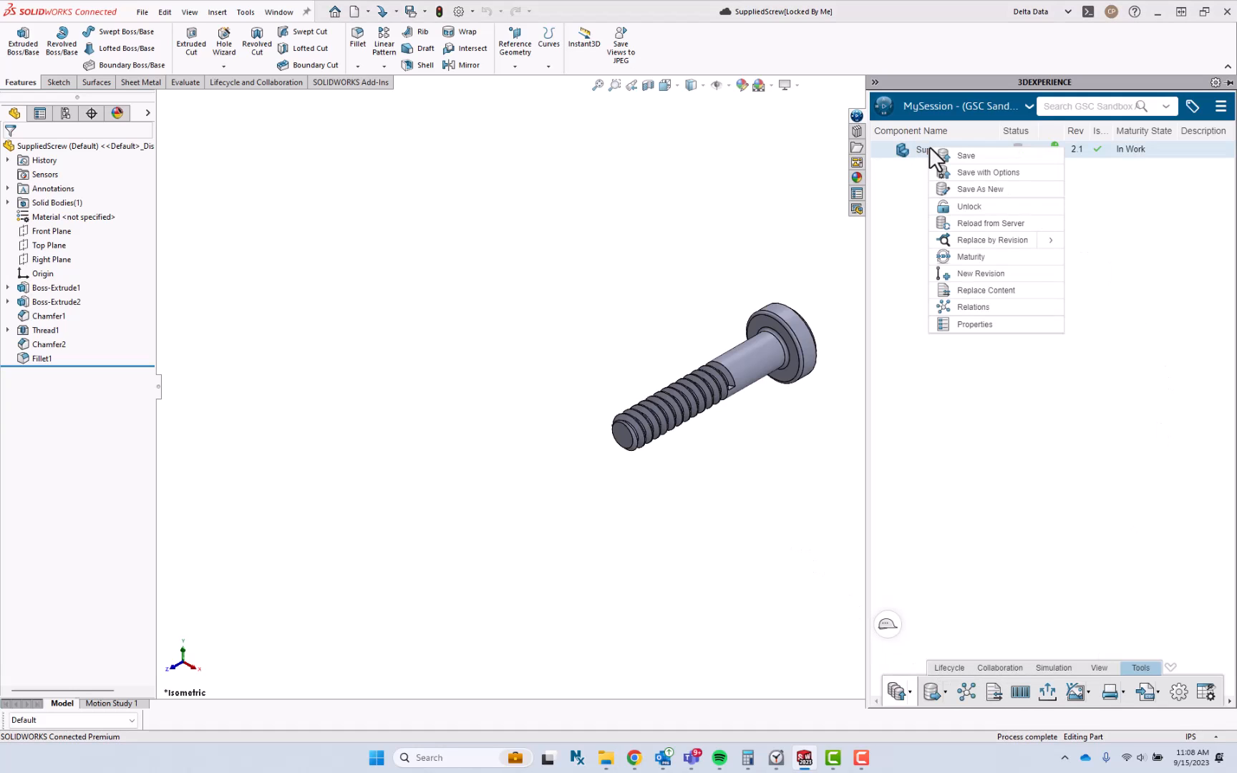
pyautogui.click(991, 240)
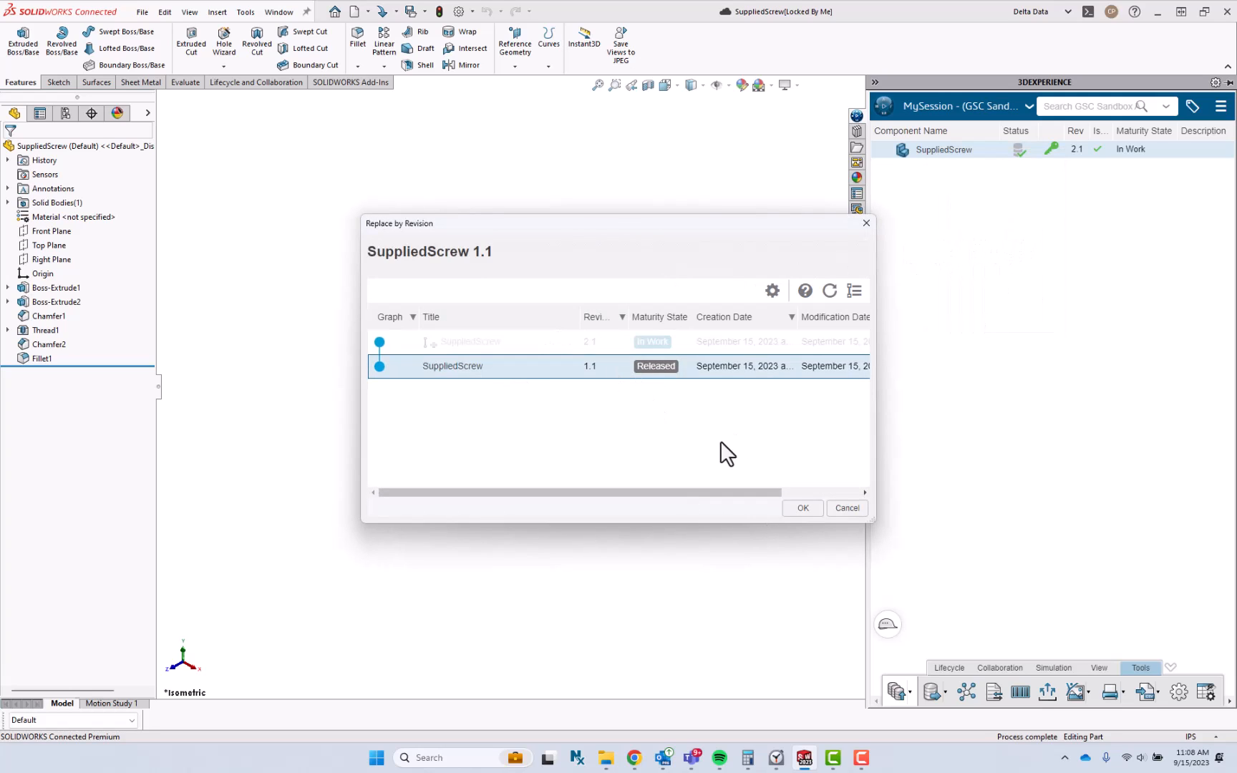
pyautogui.click(801, 508)
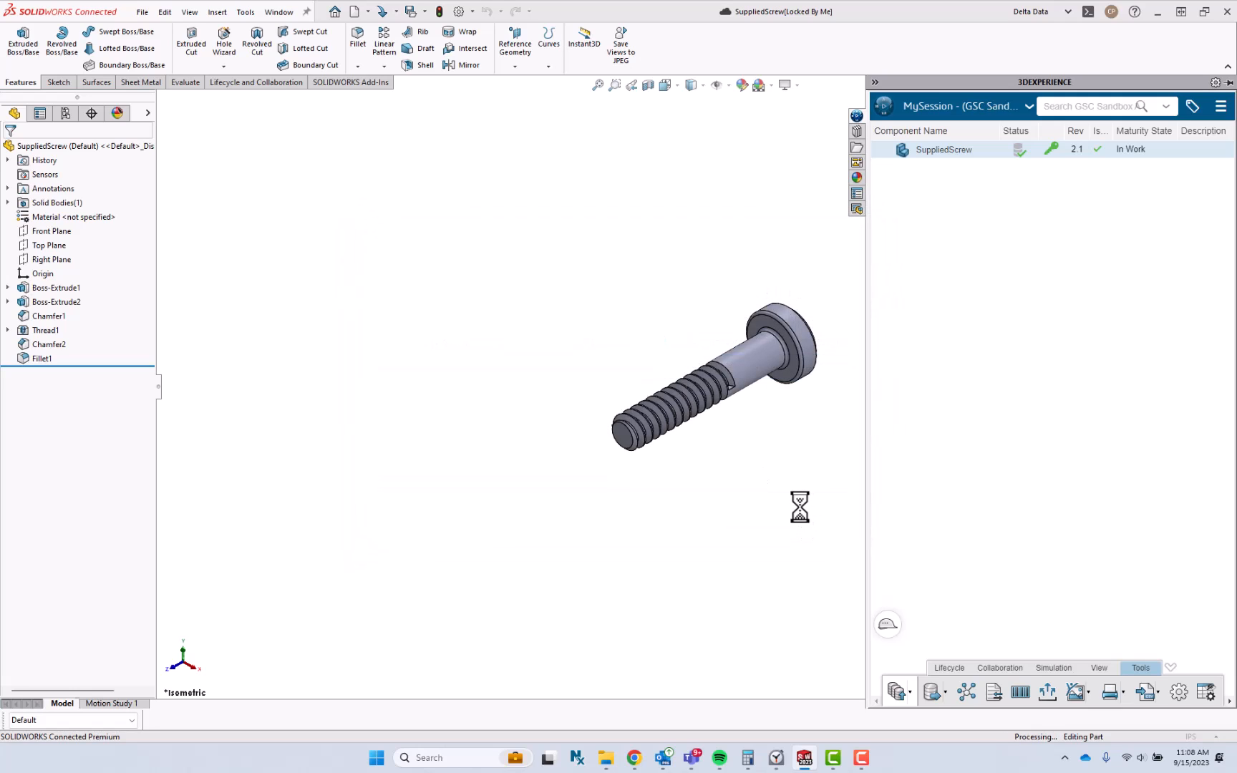